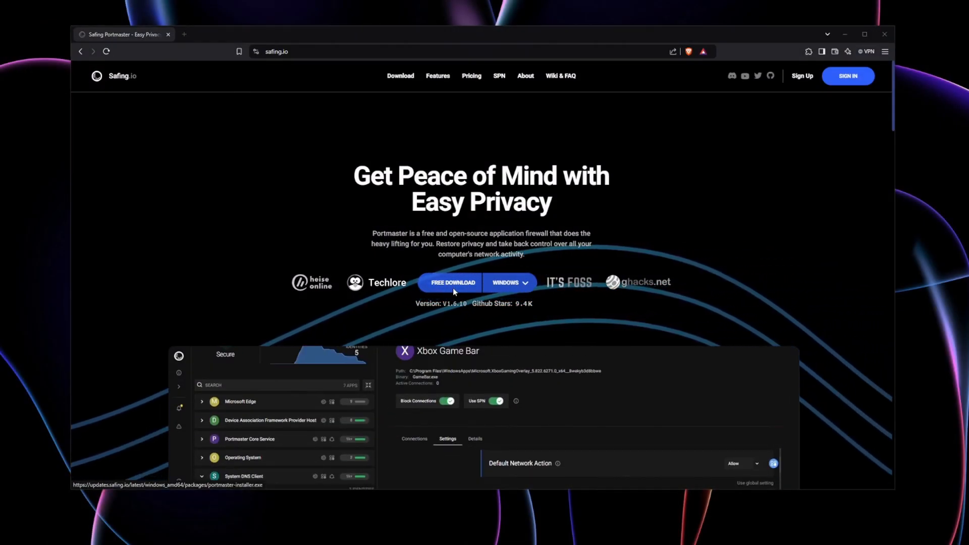
Download the Portmaster Windows installer from safing.io, install it, and launch Portmaster
{"action": "left_click", "coordinate": [451, 283]}
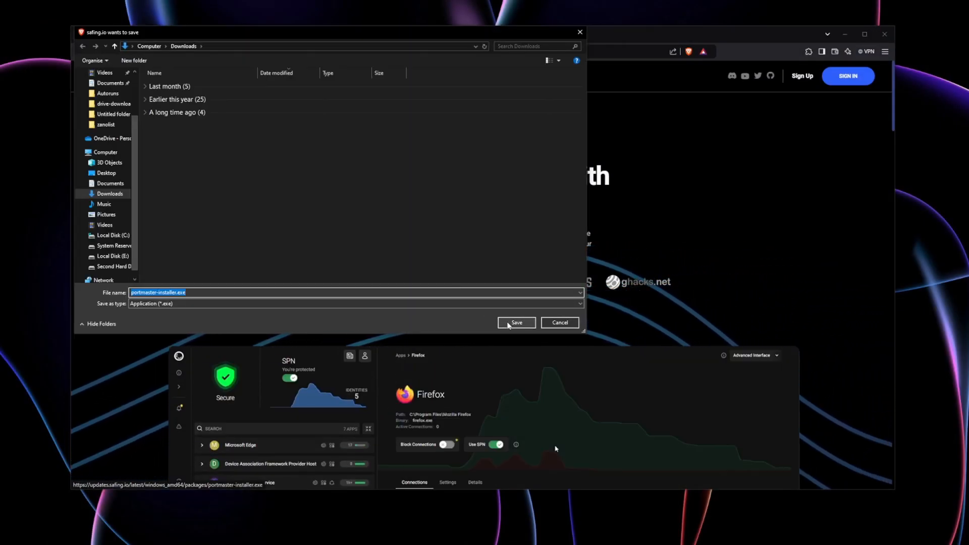
{"action": "left_click", "coordinate": [515, 323]}
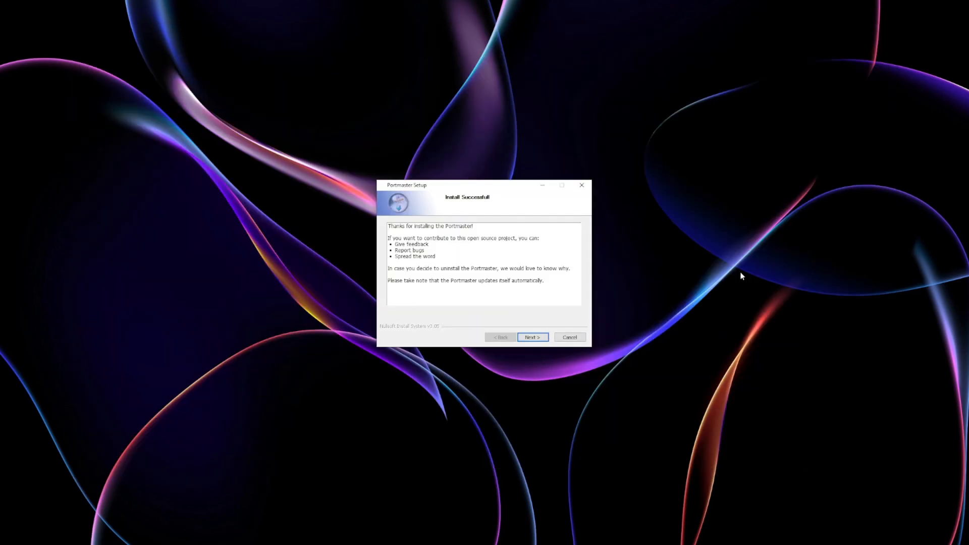
{"action": "left_click", "coordinate": [532, 338]}
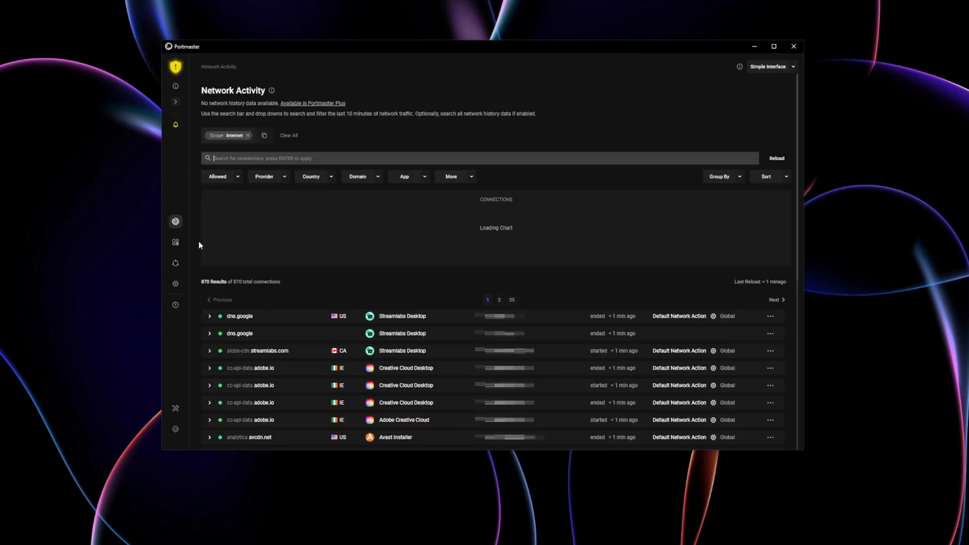
Show the Privacy Filter section of Portmaster's Global Settings
{"action": "left_click", "coordinate": [176, 284]}
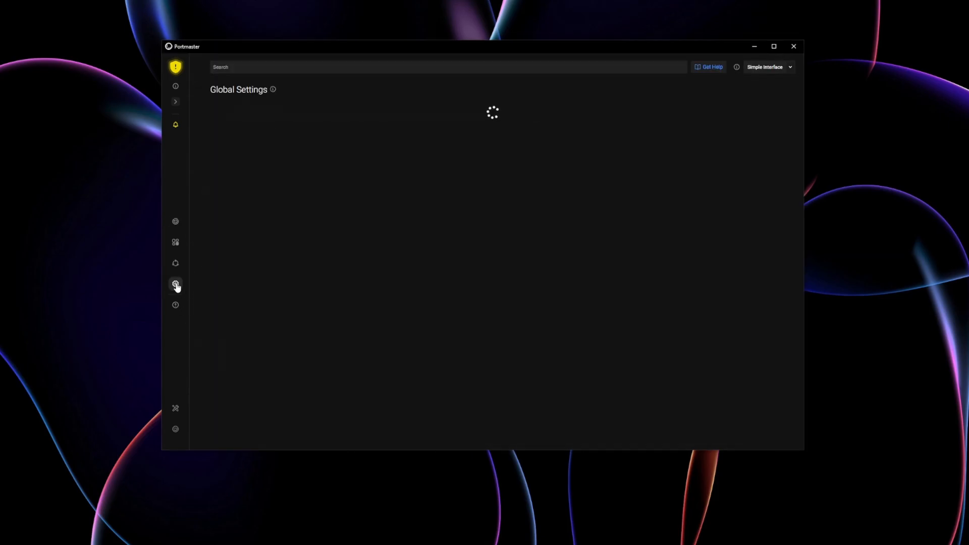
{"action": "left_click", "coordinate": [176, 284]}
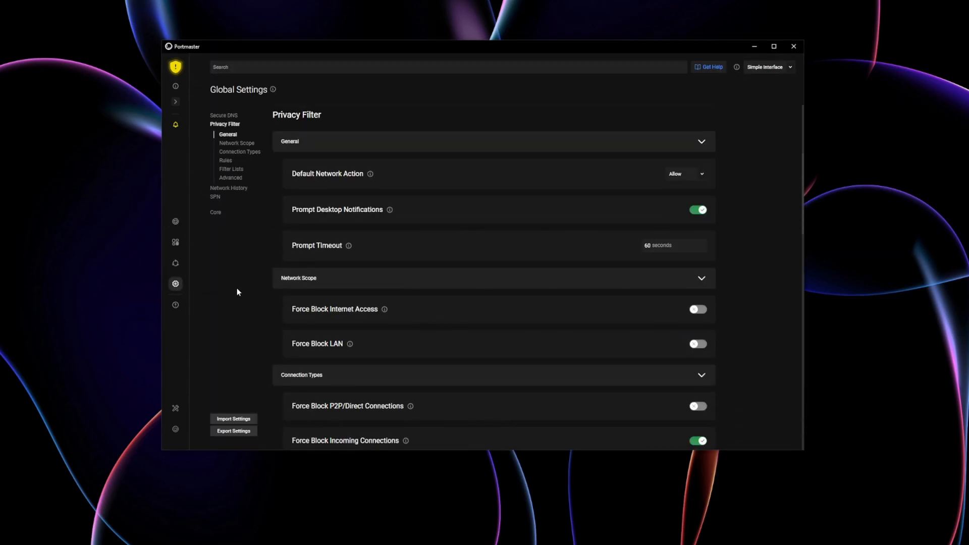